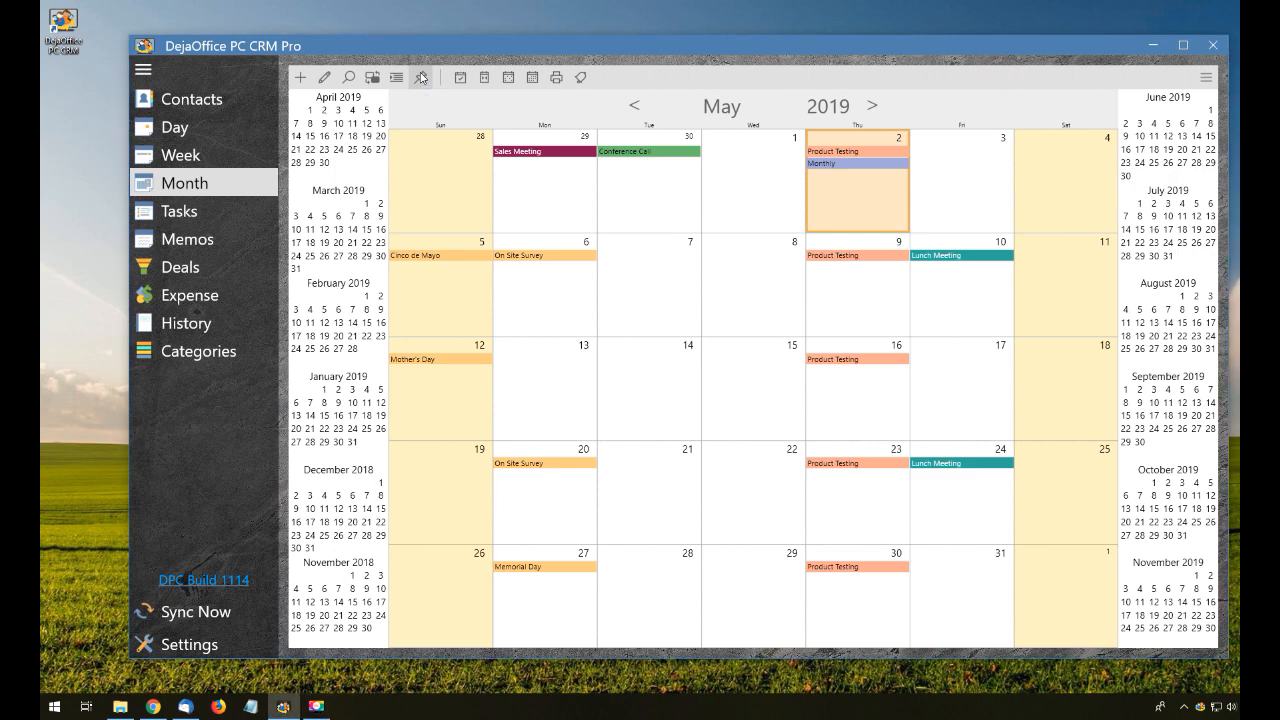
- Pin the May 2019 month calendar to the desktop with the Float pin button
left_click(428, 79)
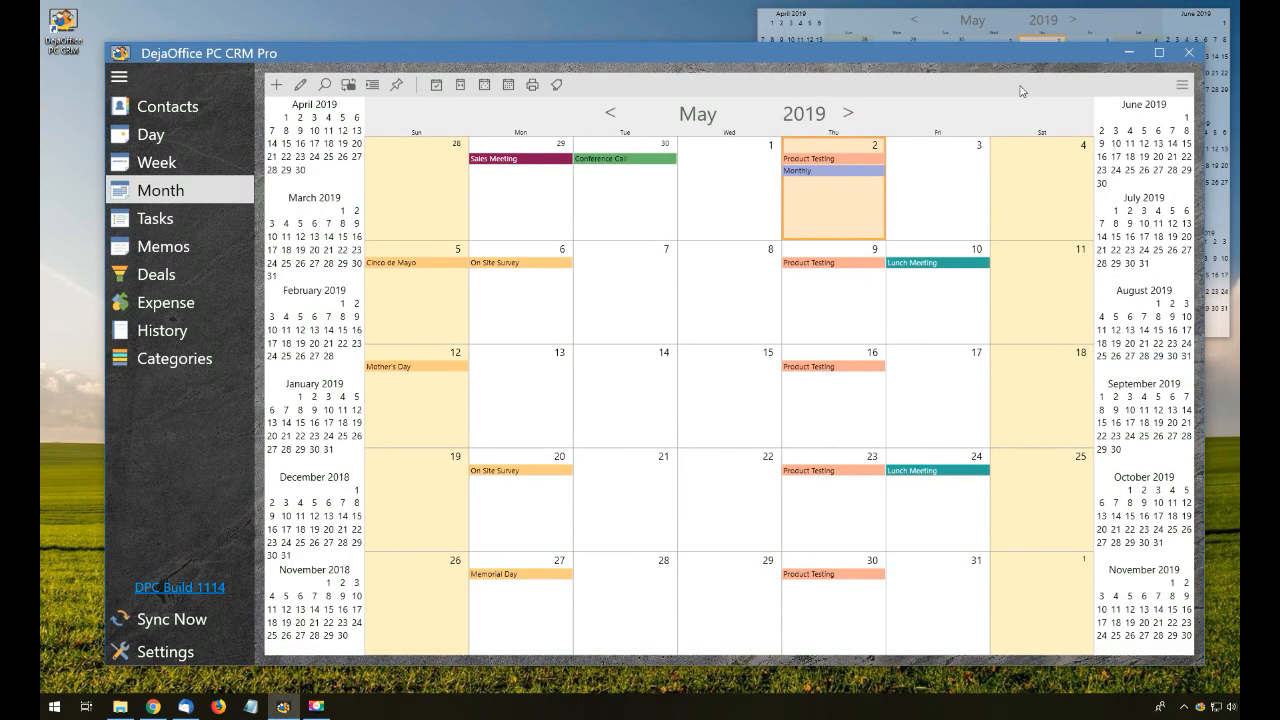
- Show the task list with the Follow-up with Frank details
left_click(1126, 52)
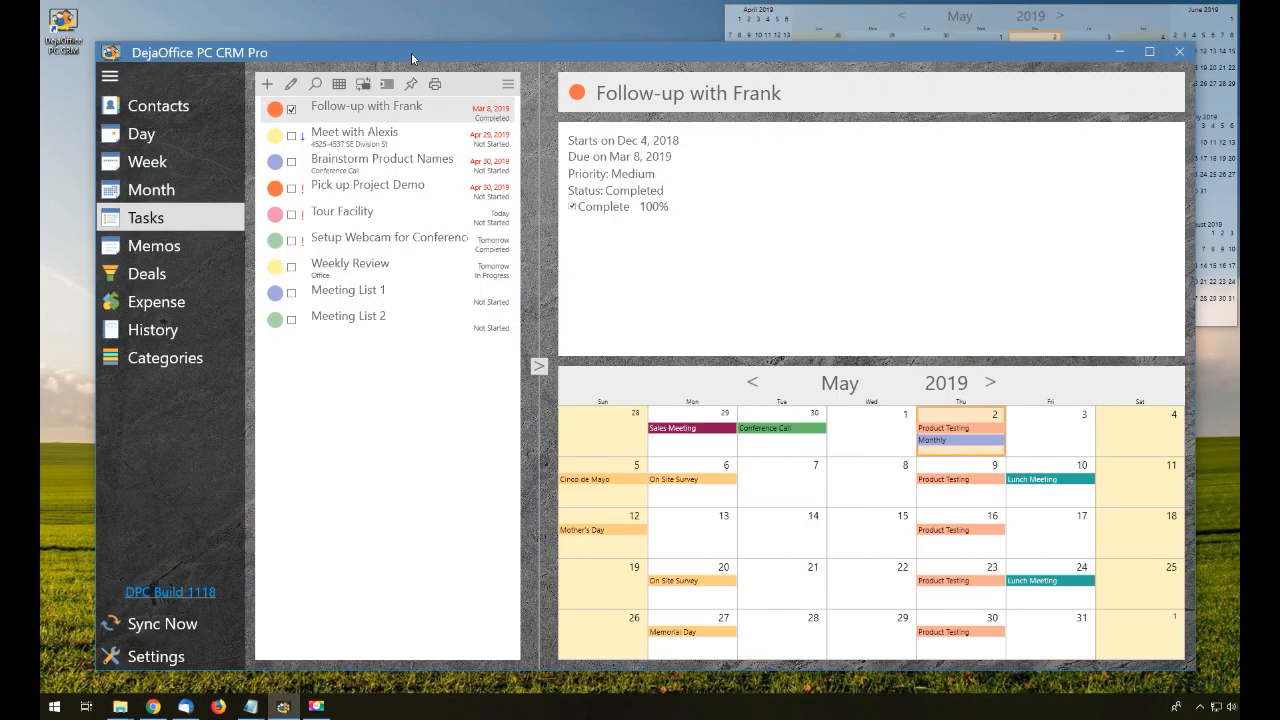
mouse_move(410, 84)
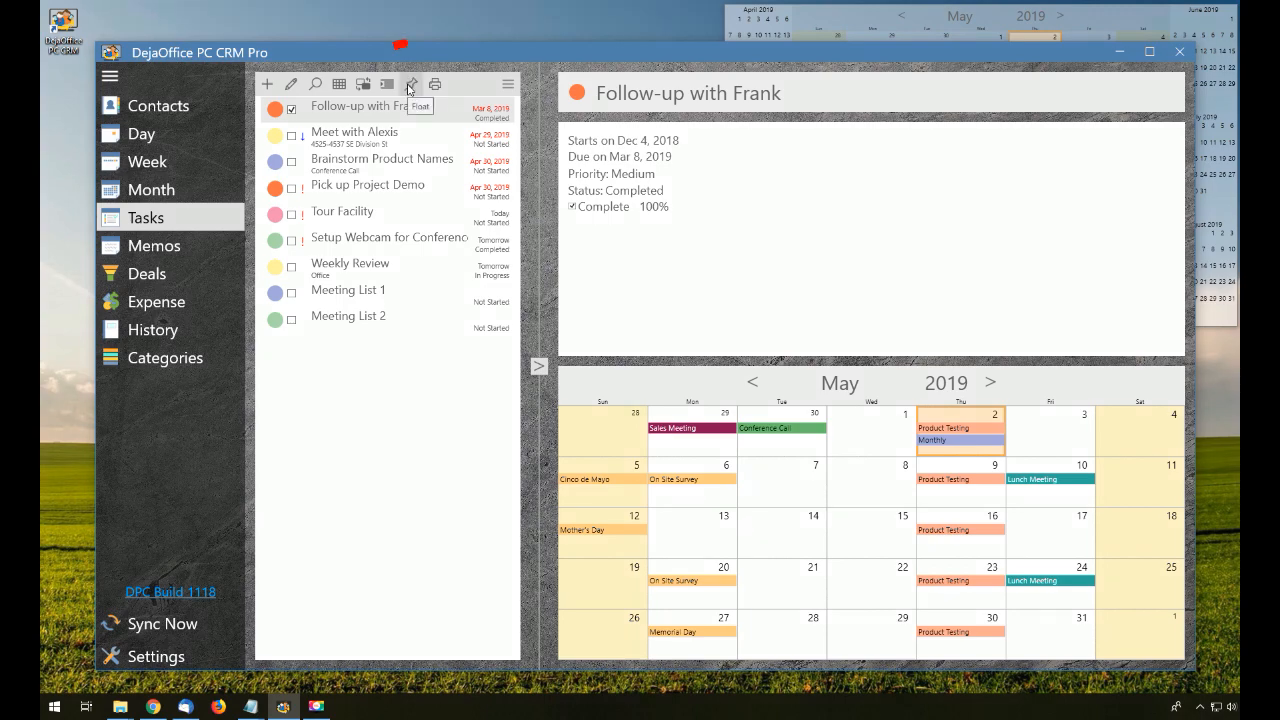
- Pin the task list, switch to Contacts, and close the main window
left_click(410, 84)
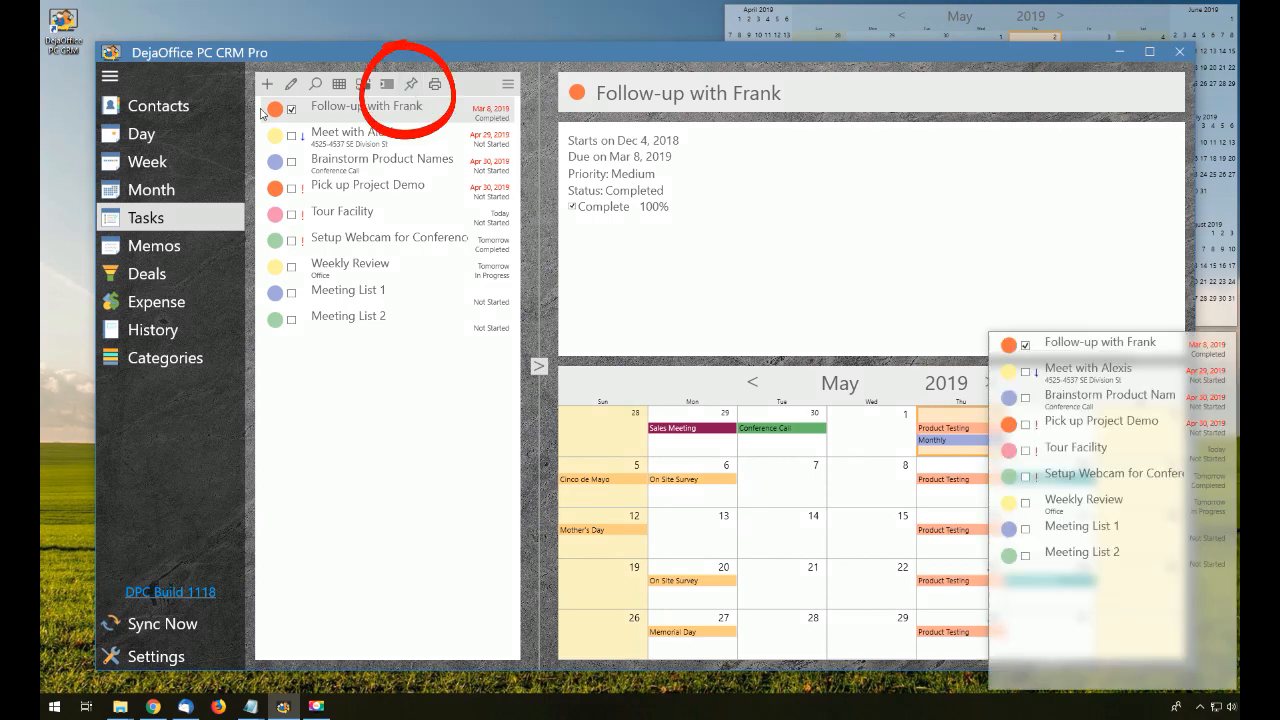
left_click(157, 106)
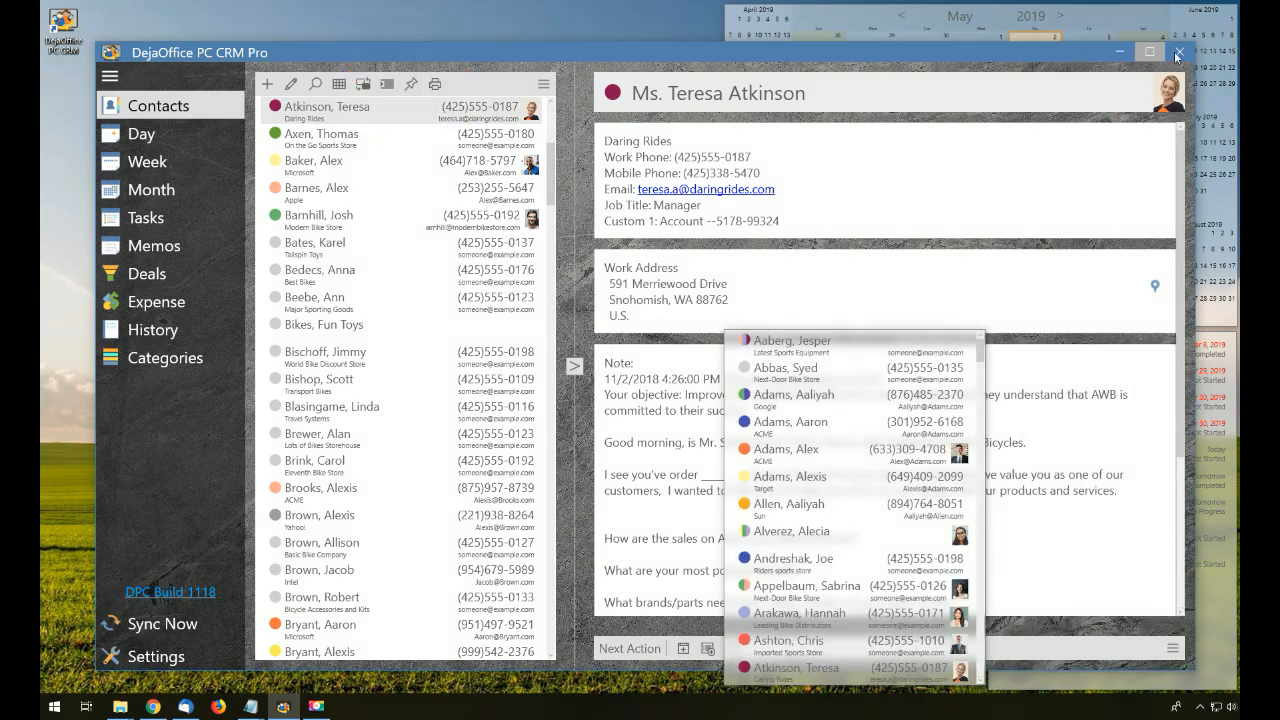
left_click(1174, 54)
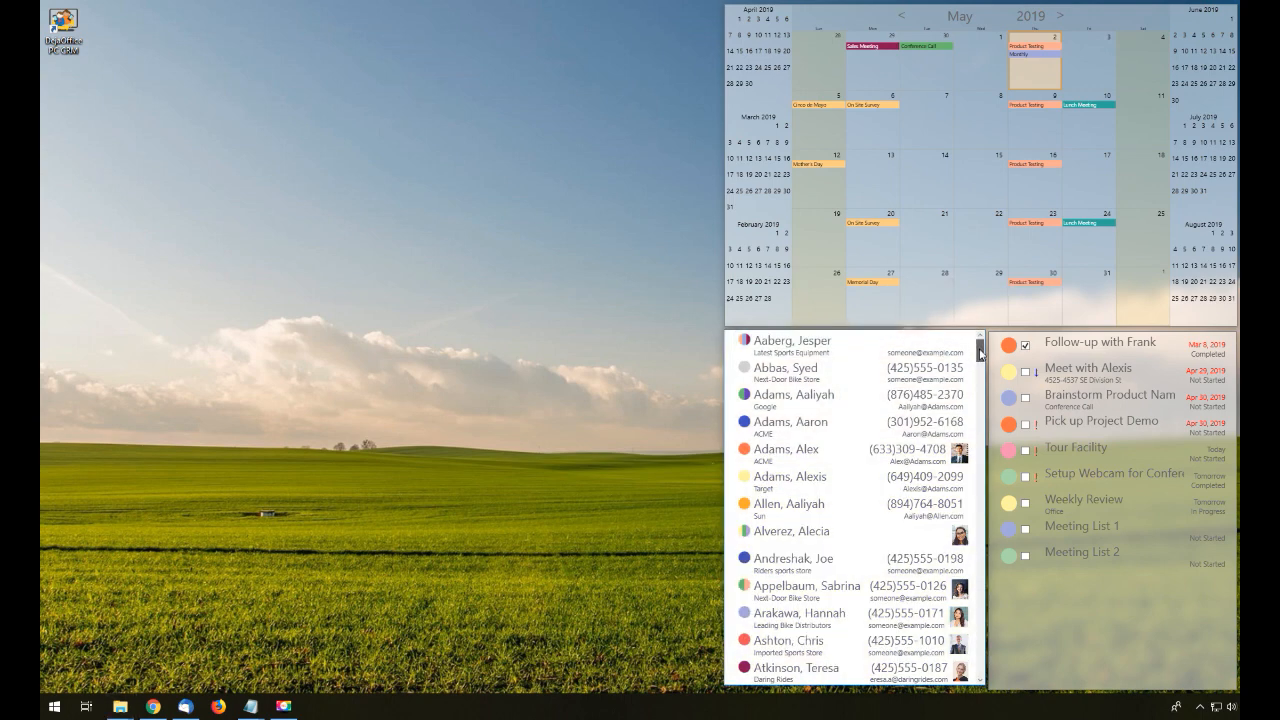
scroll("down", 3)
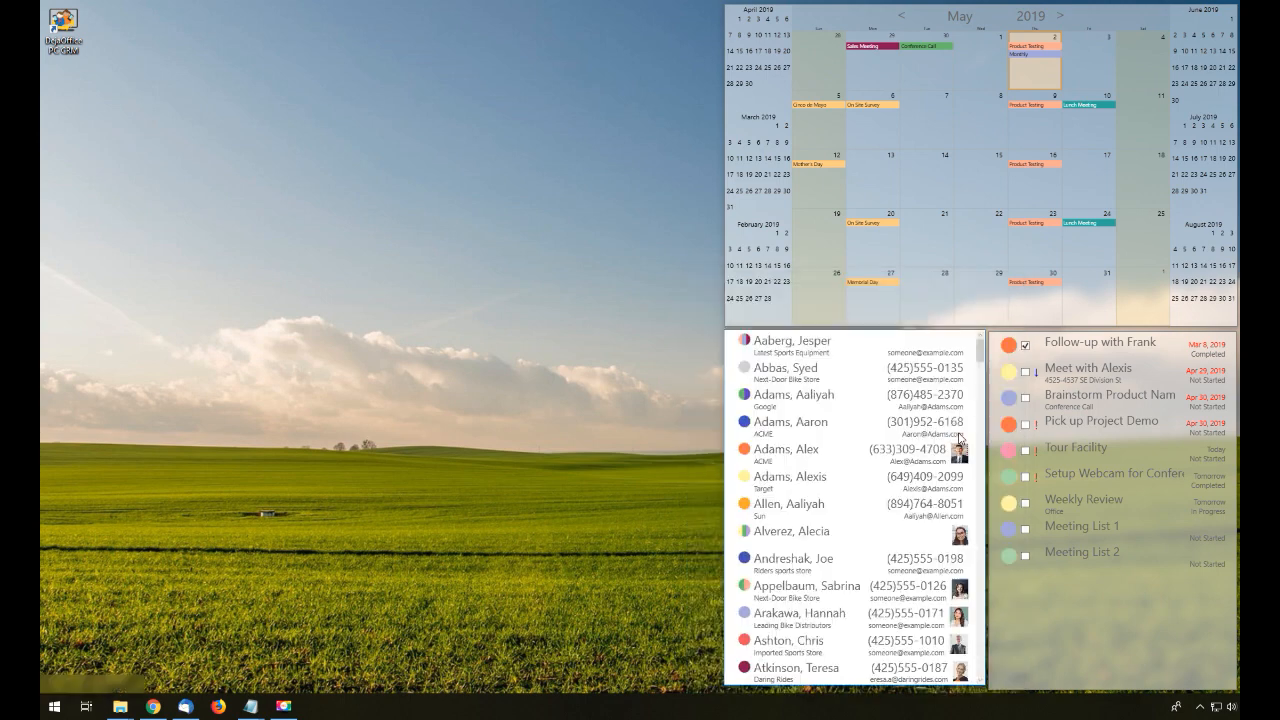
double_click(802, 667)
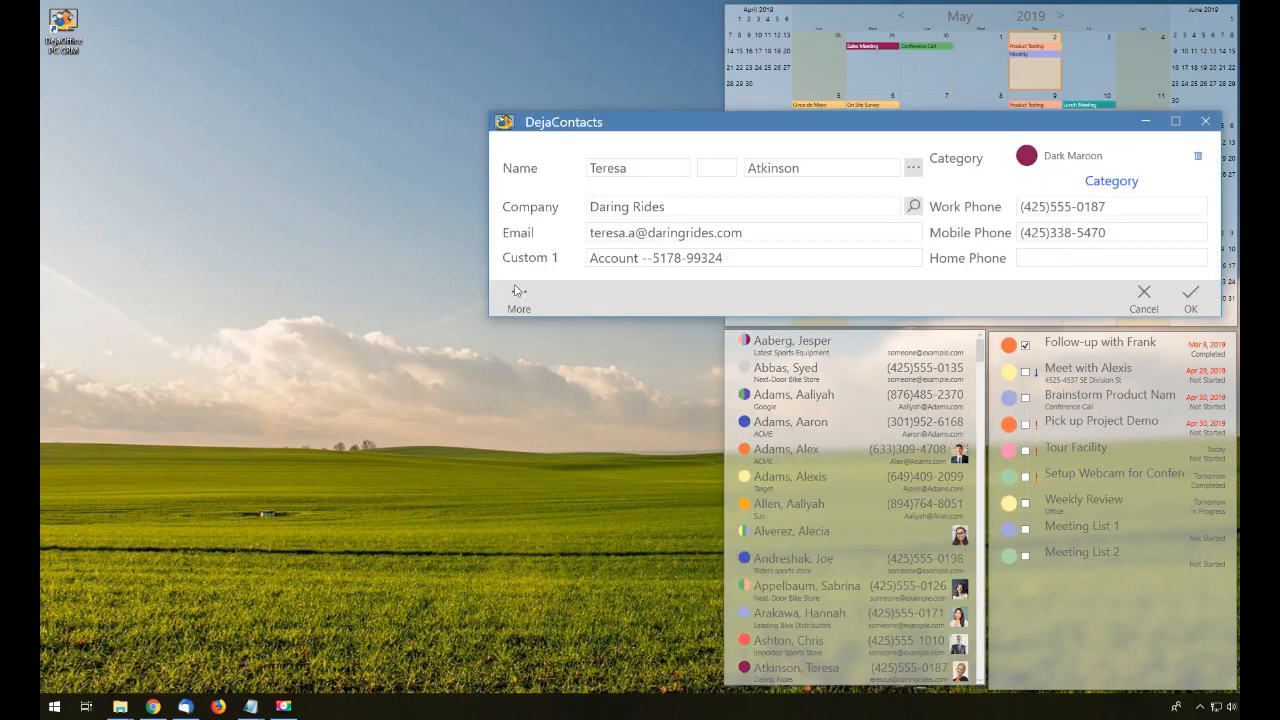
left_click(518, 297)
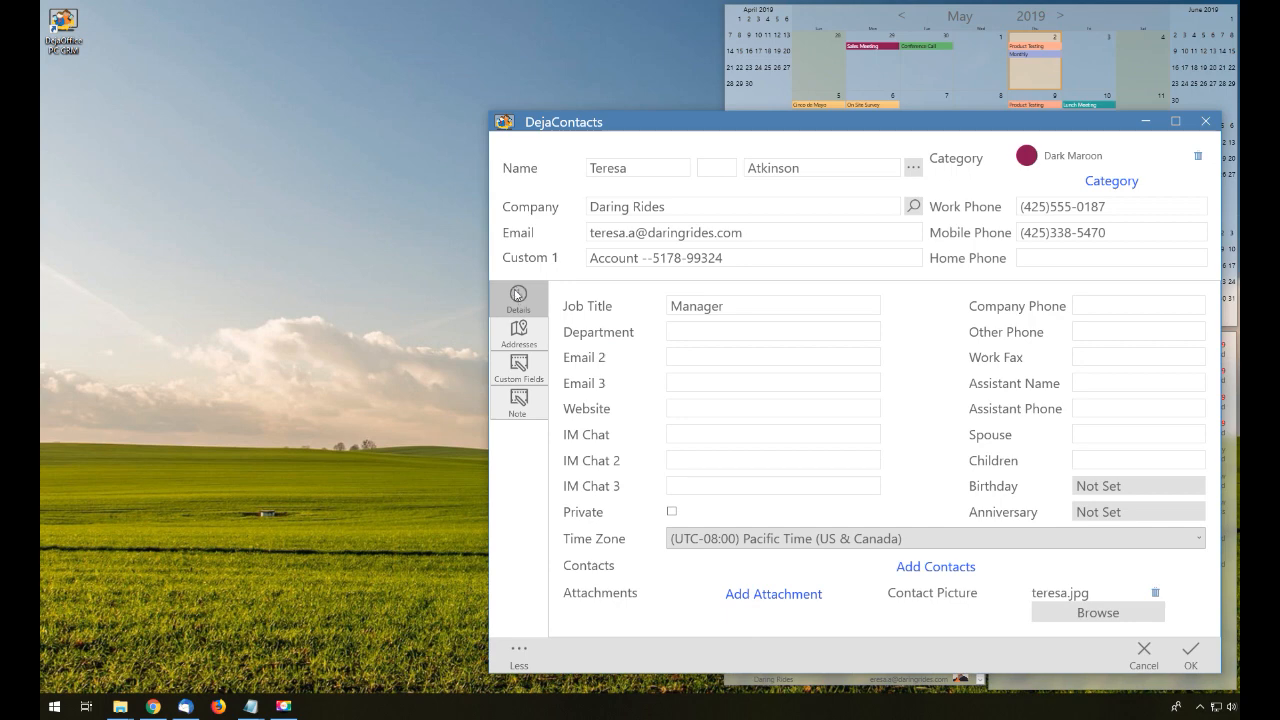
left_click(518, 367)
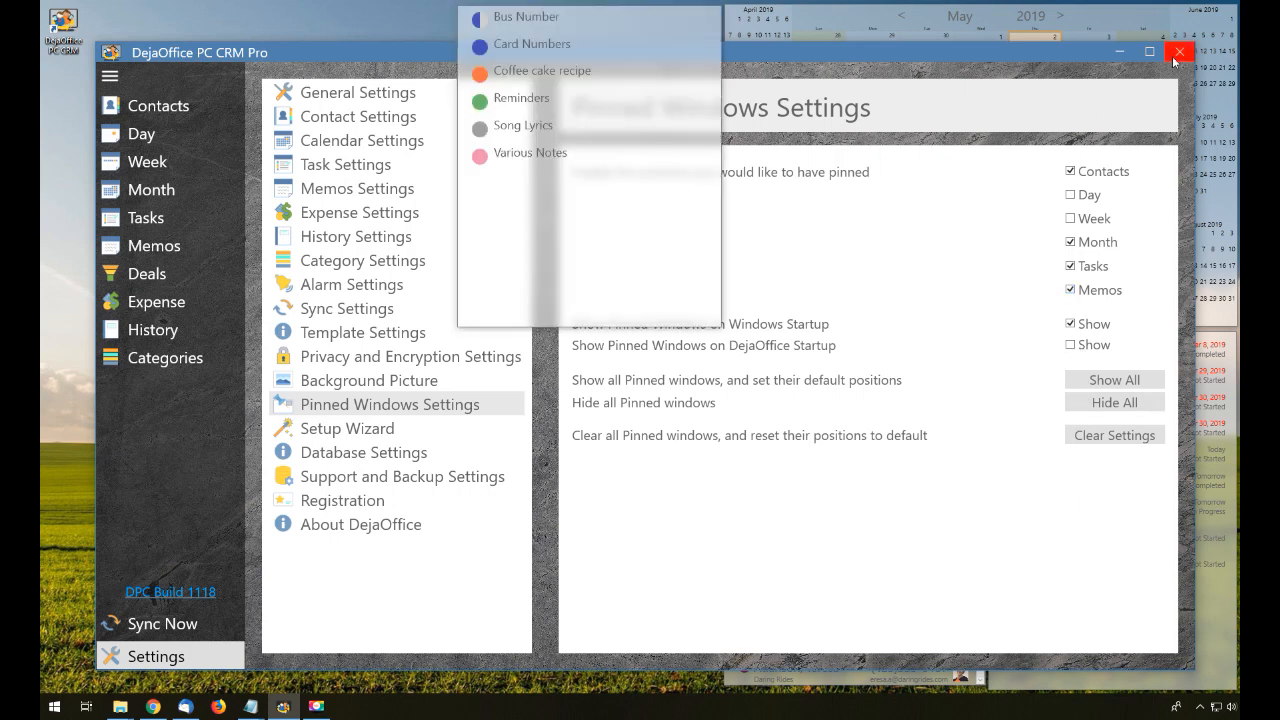
- Close the main window, leaving the memos list pinned beside the other windows
left_click(1175, 51)
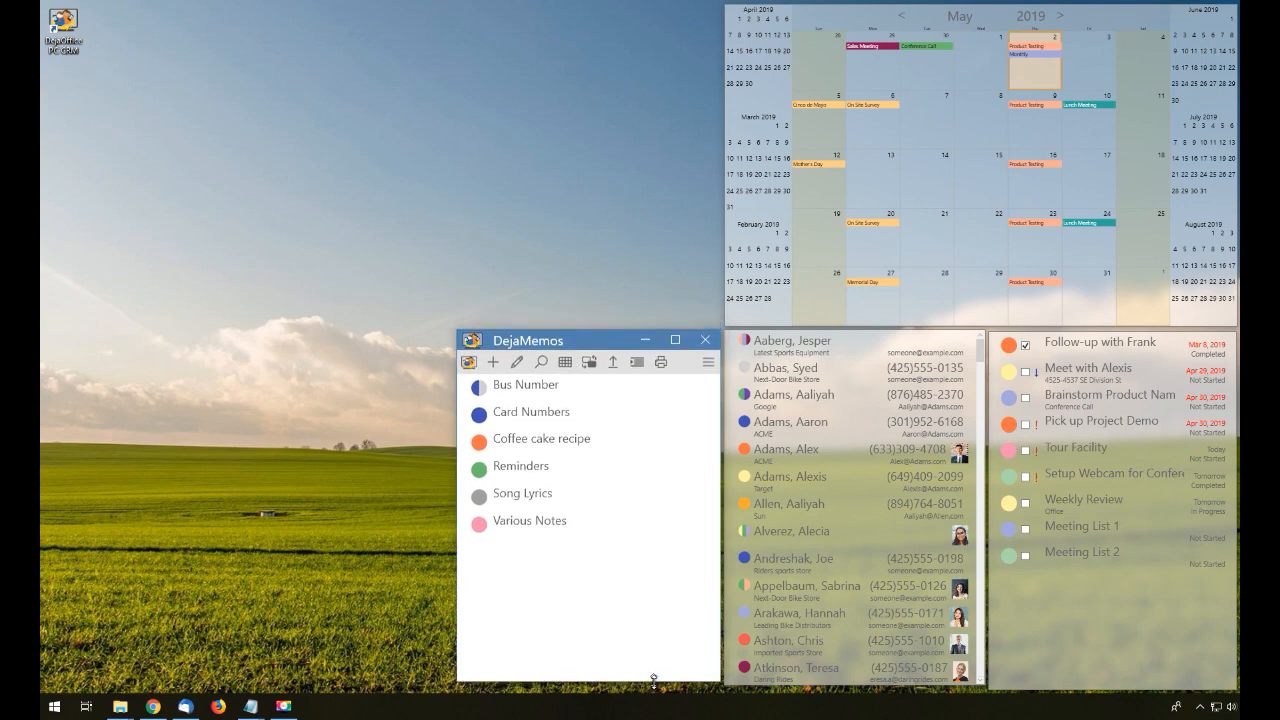
mouse_move(458, 611)
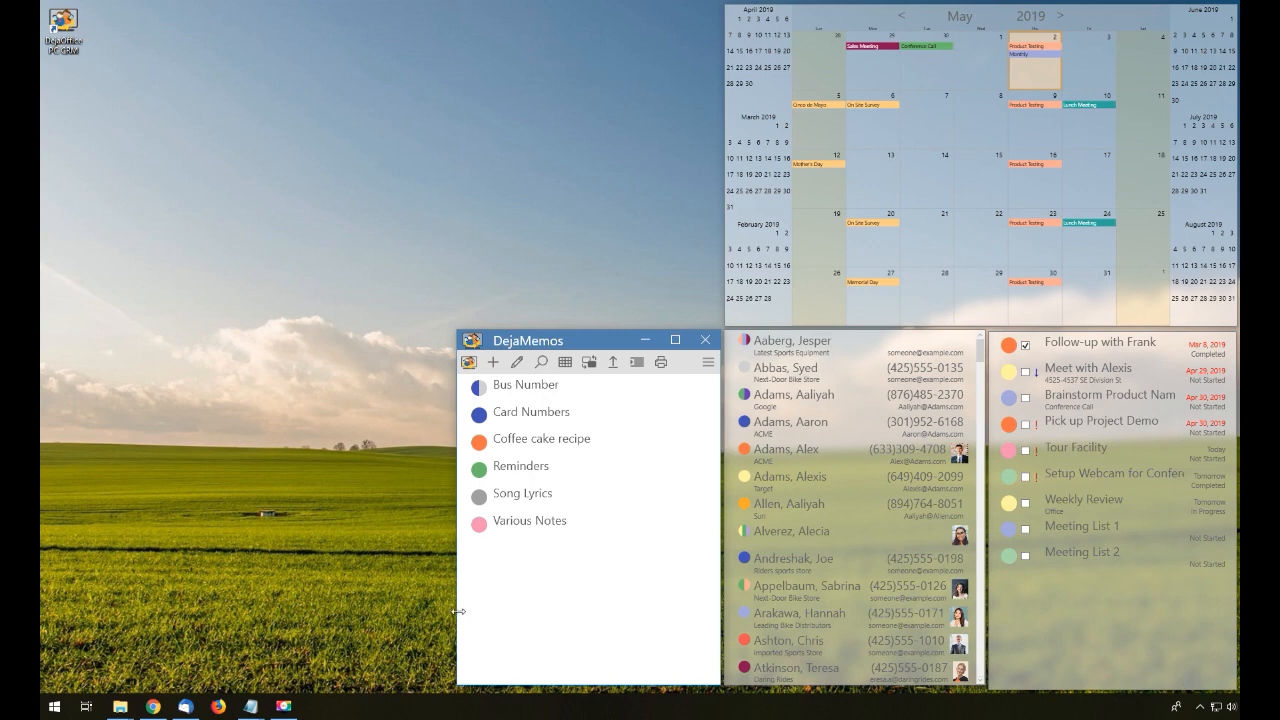